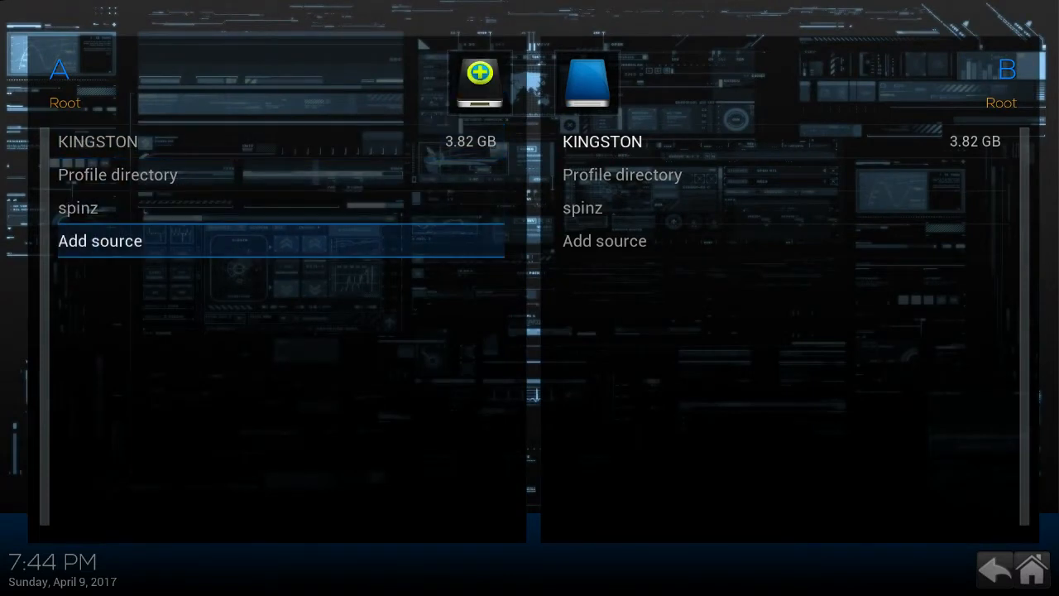
left_click(99, 241)
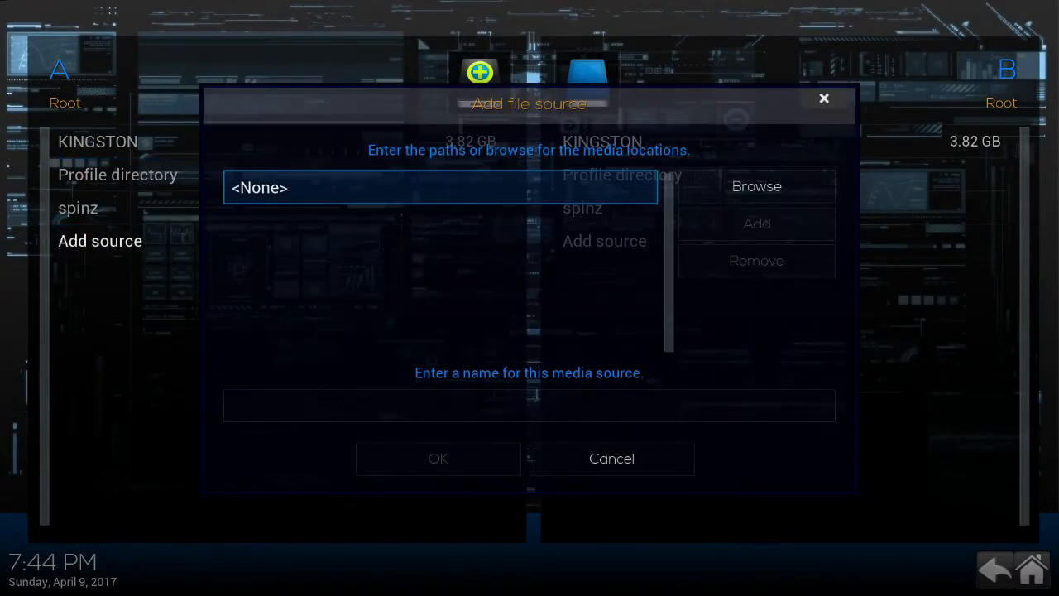
left_click(437, 187)
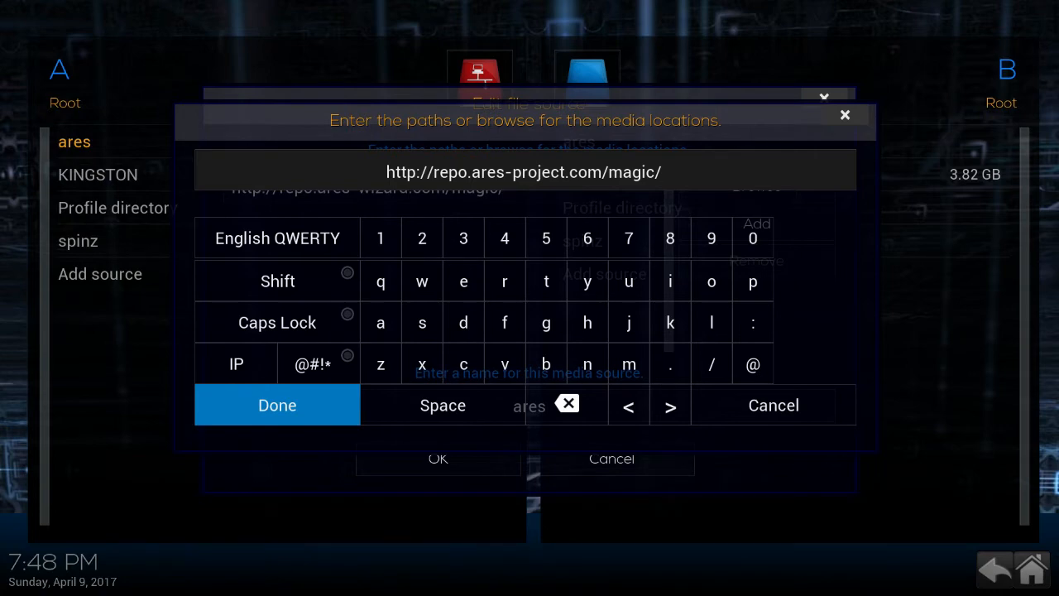
Confirm the magic path, correct the source name to 'ares' and save the source.
left_click(277, 404)
type("ma")
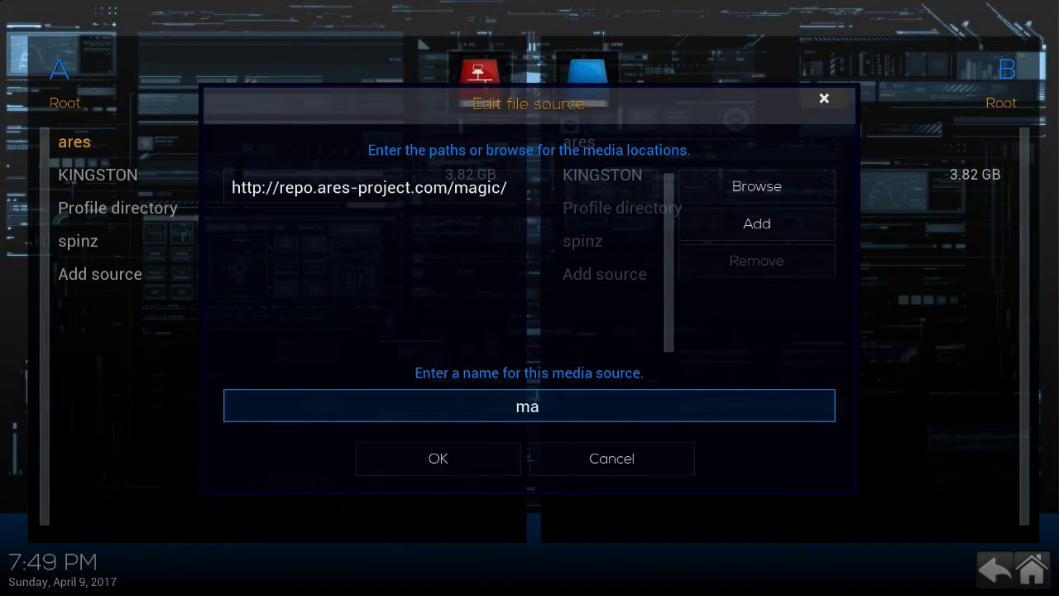
key("BackSpace")
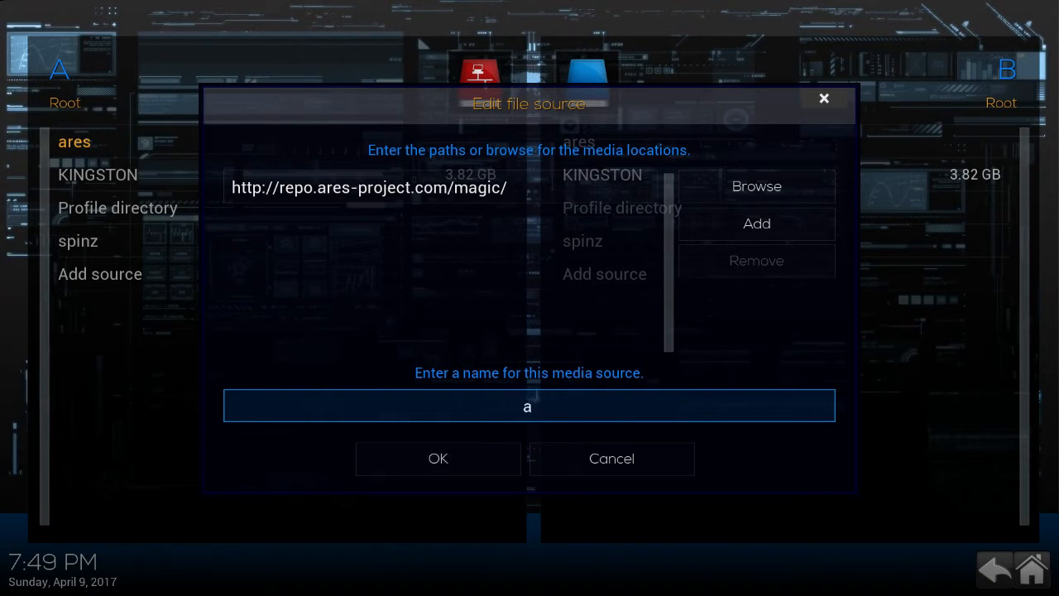
type("res")
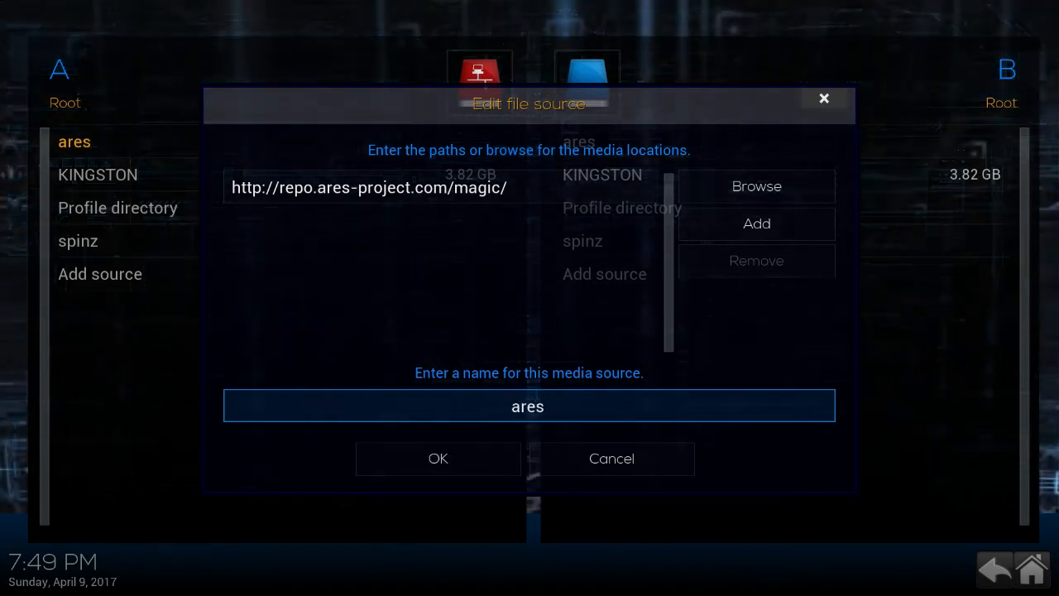
left_click(437, 458)
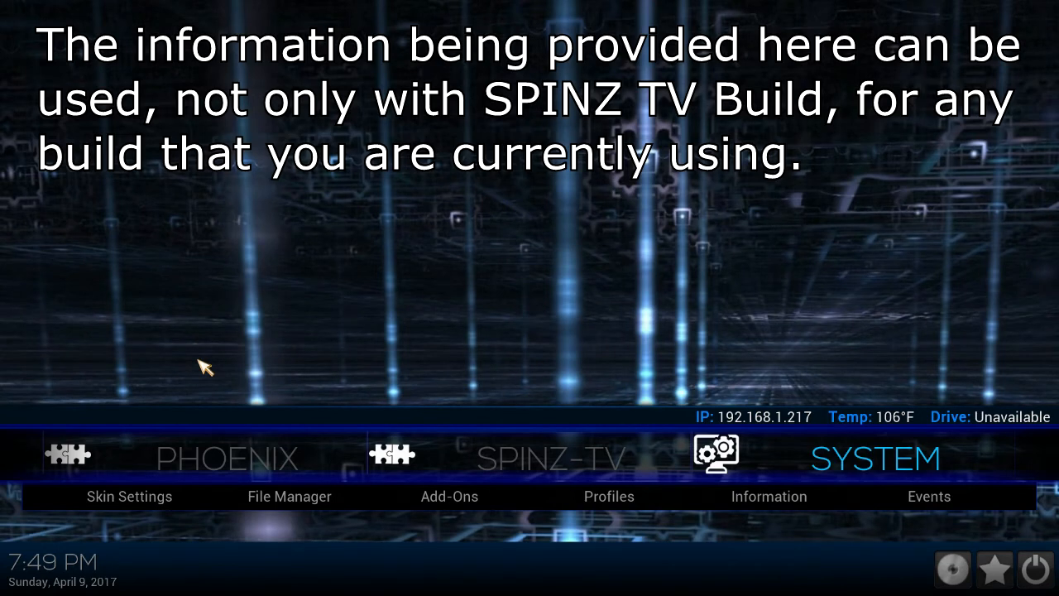
Go to System settings > Add-ons and install the repository zip from the ares source.
left_click(288, 497)
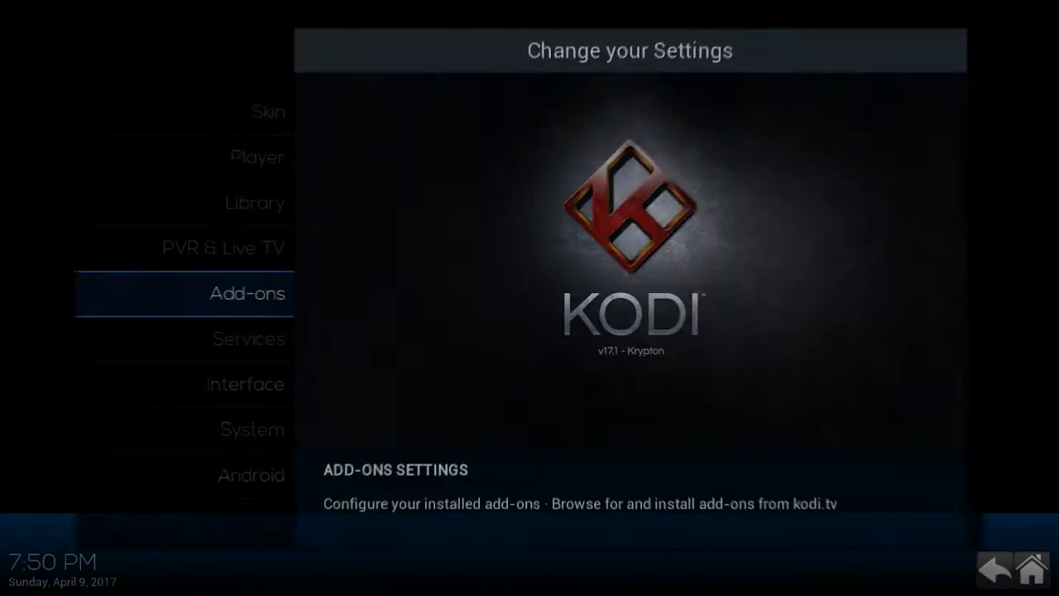
left_click(247, 293)
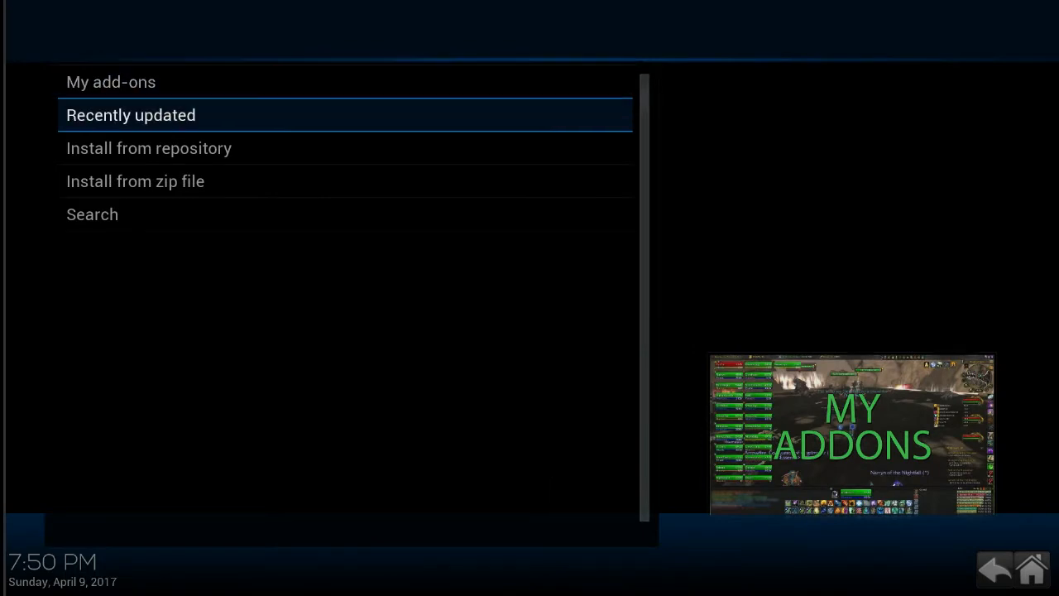
left_click(135, 180)
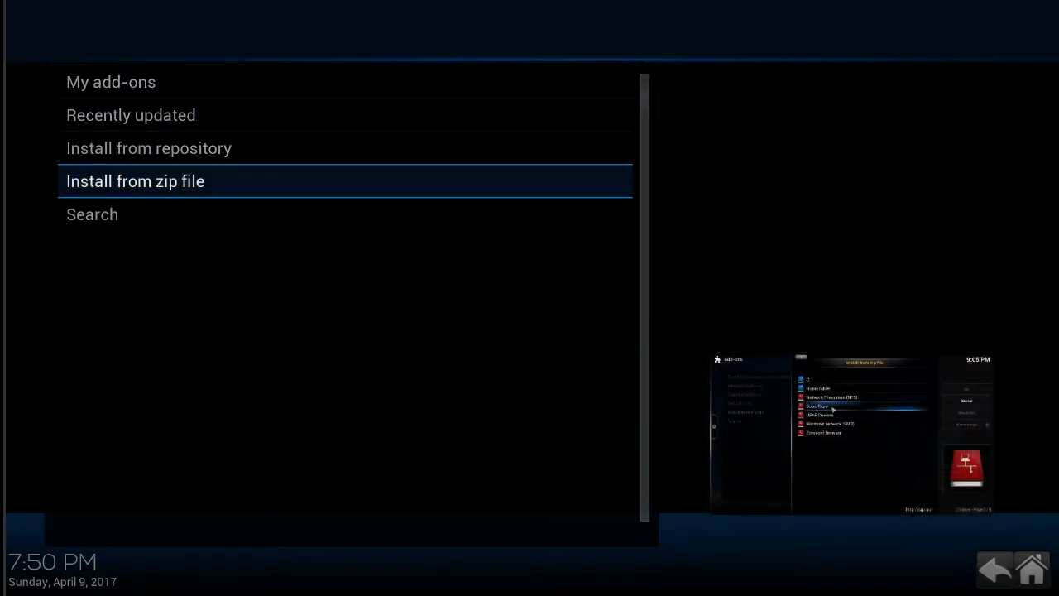
left_click(135, 181)
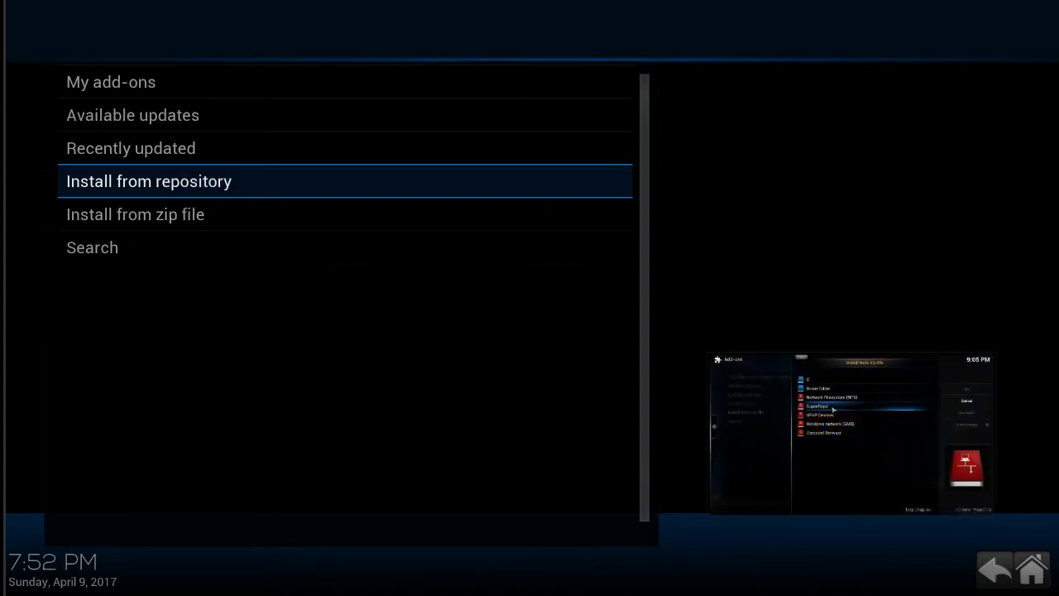
Install Ares Wizard 0.52 from the Ares Project repository's Program add-ons.
left_click(149, 181)
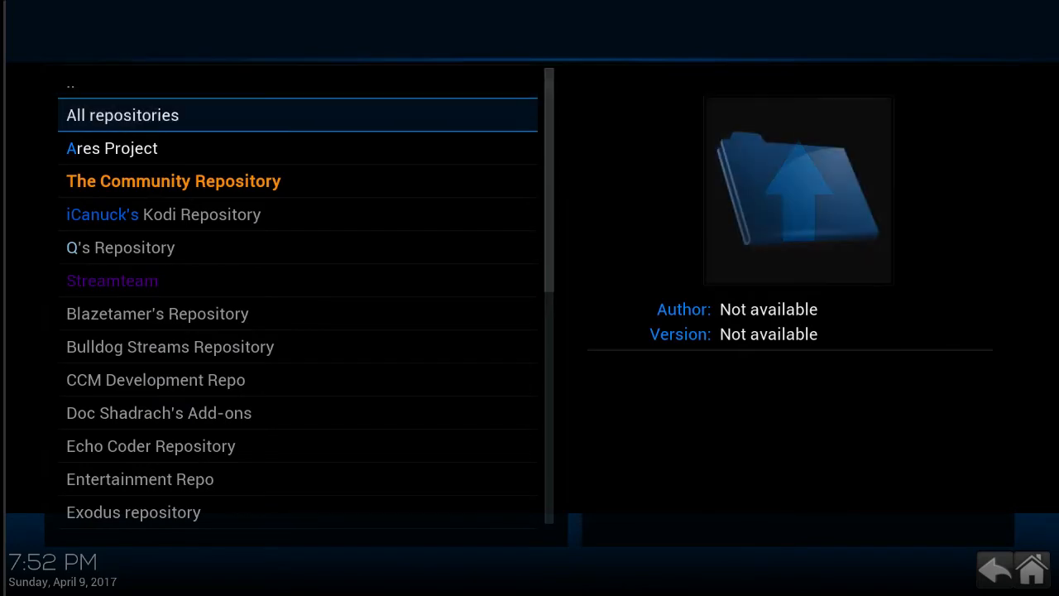
left_click(122, 115)
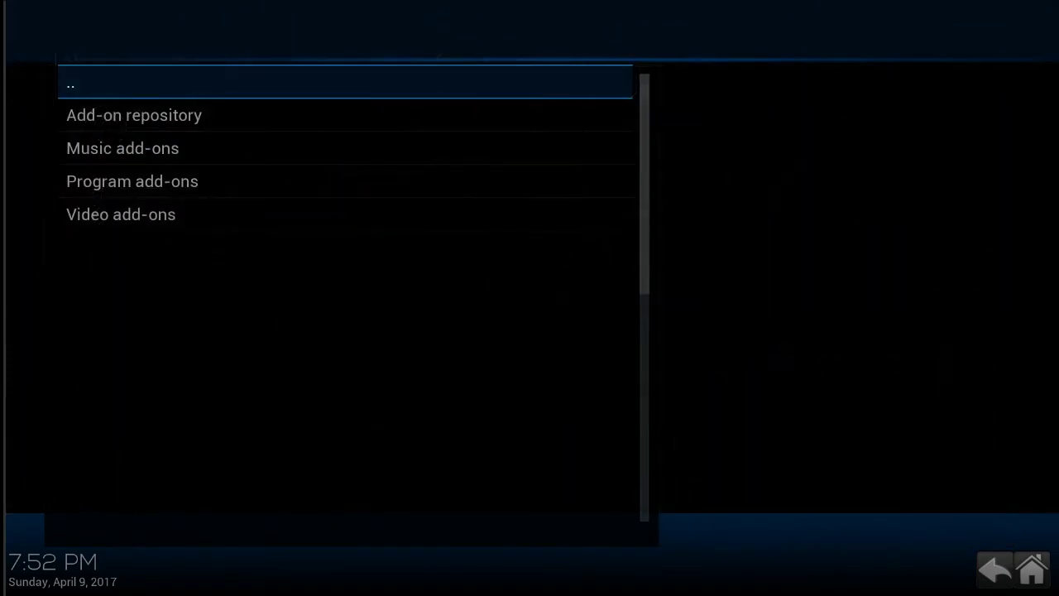
mouse_move(132, 180)
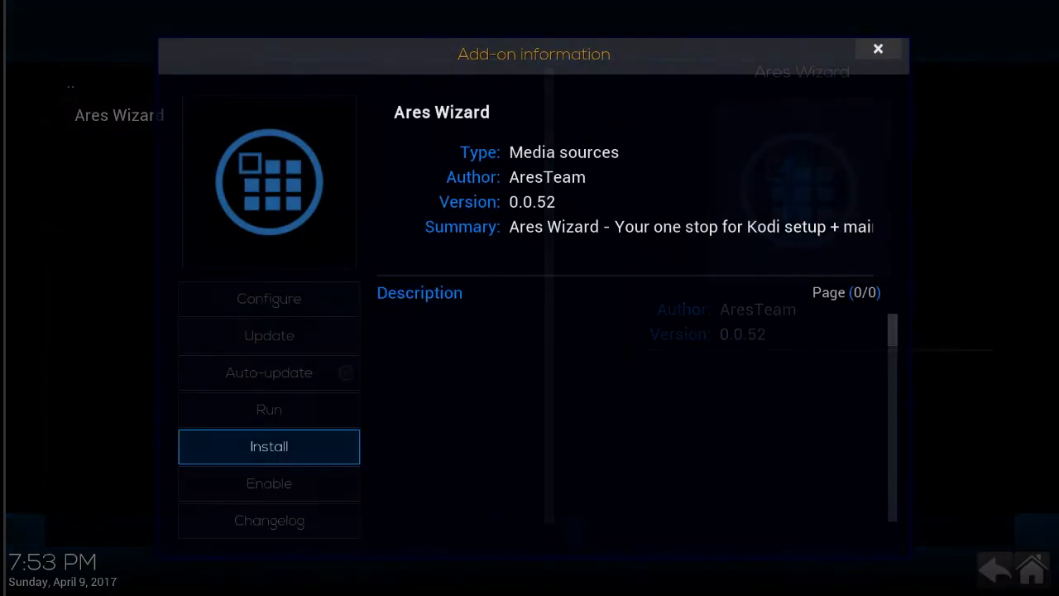
left_click(268, 447)
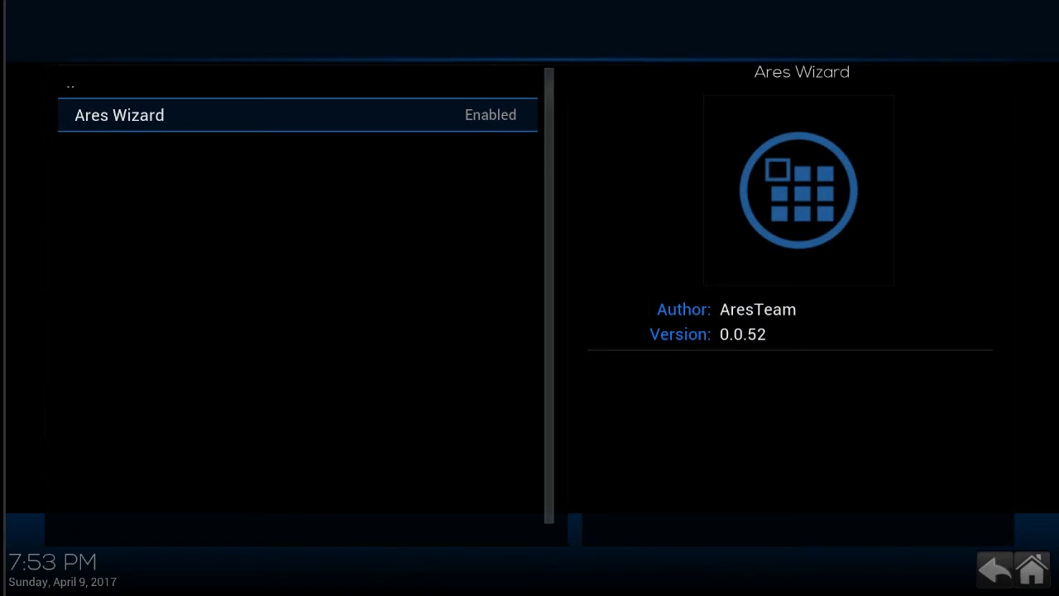
Run Ares Wizard and acknowledge the unstable Kodi version warning to reach its welcome screen.
left_click(119, 116)
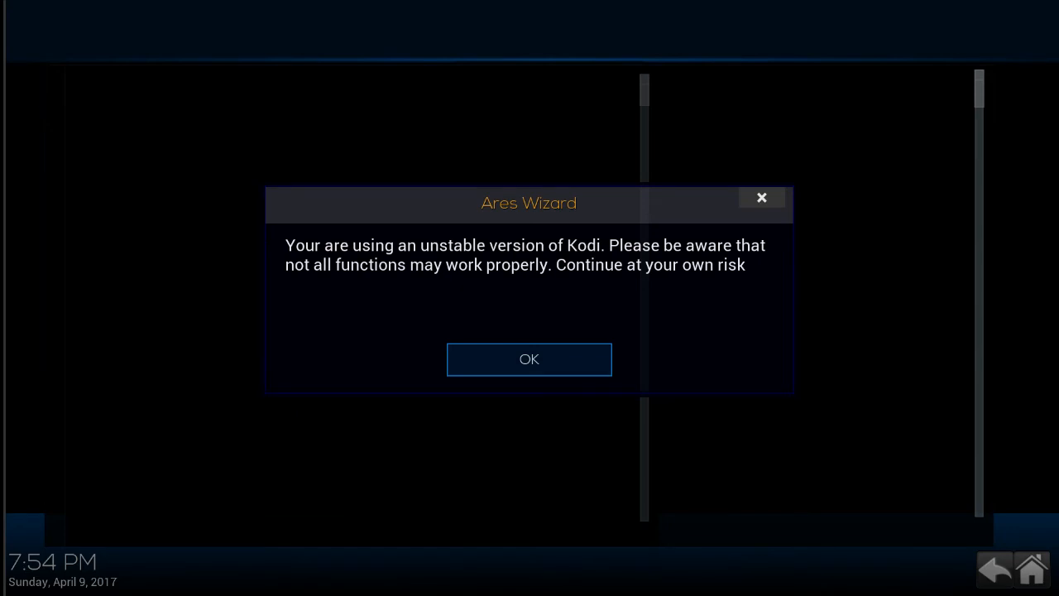
left_click(529, 360)
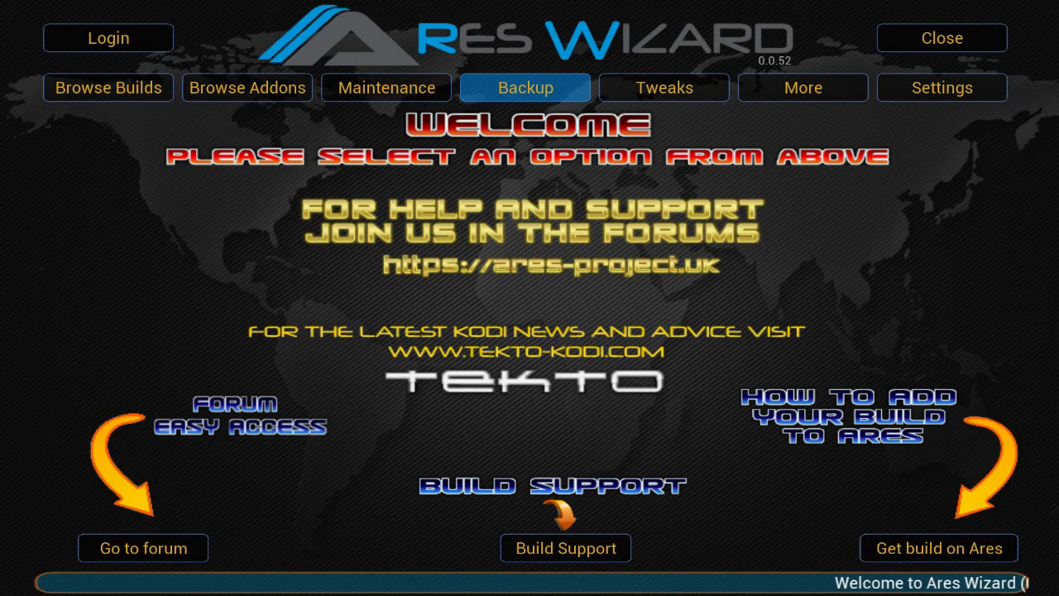
In the Backup section, browse and confirm /sdcard as the backup destination.
left_click(525, 87)
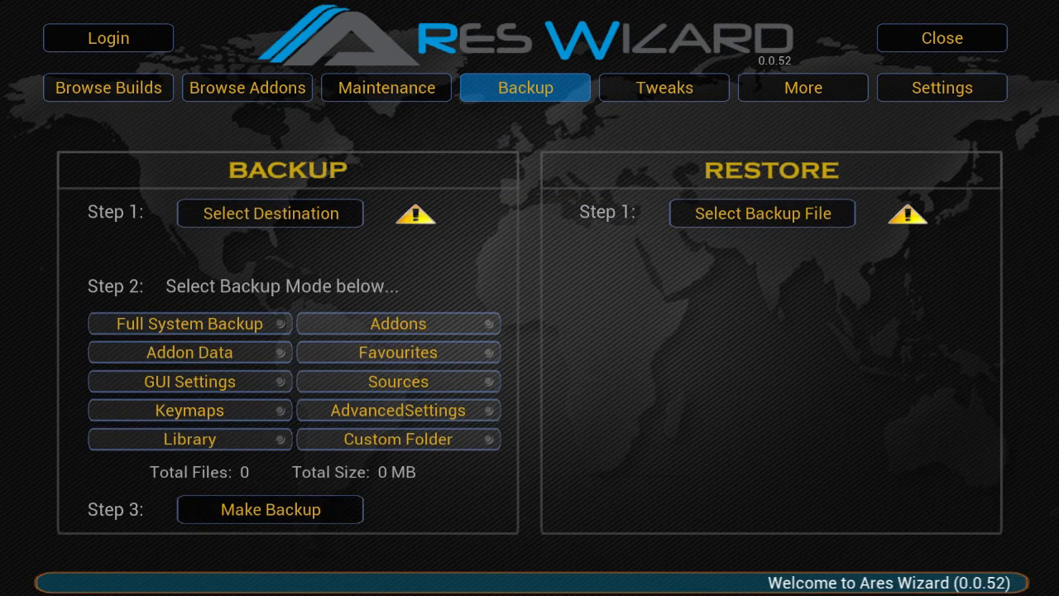
left_click(270, 212)
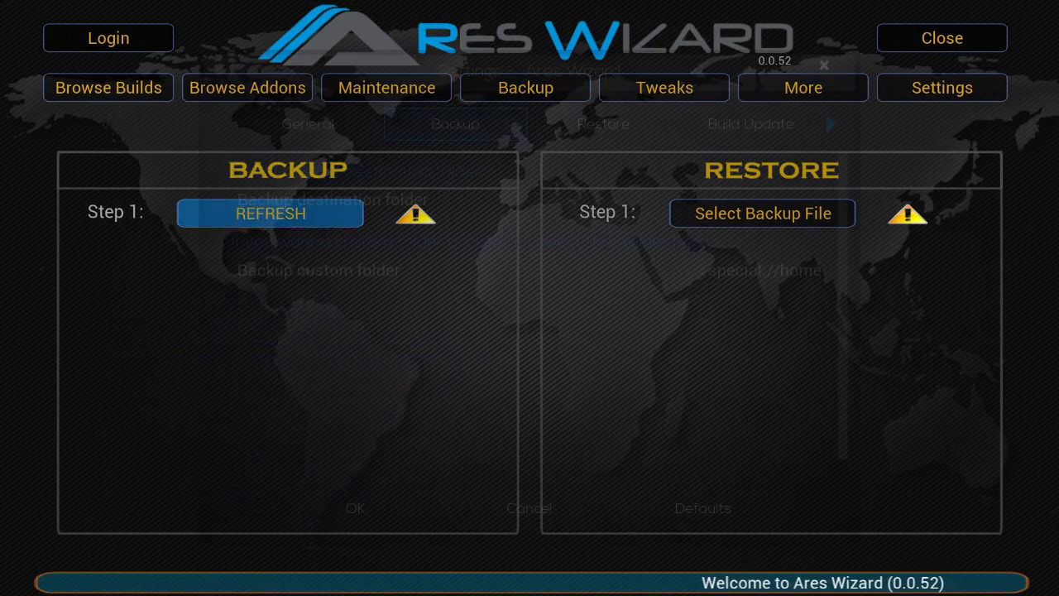
left_click(942, 86)
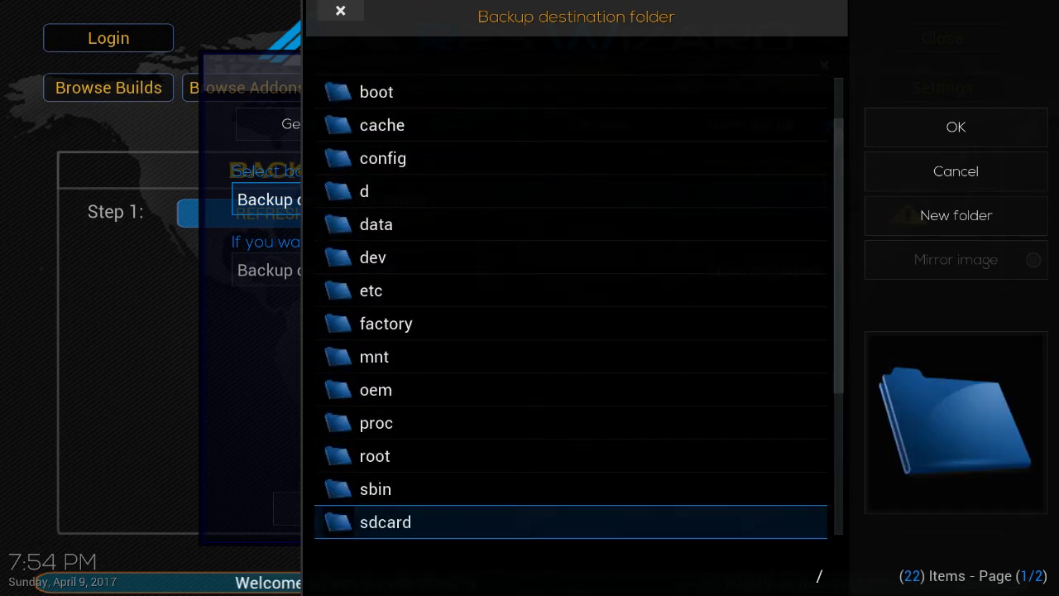
double_click(385, 523)
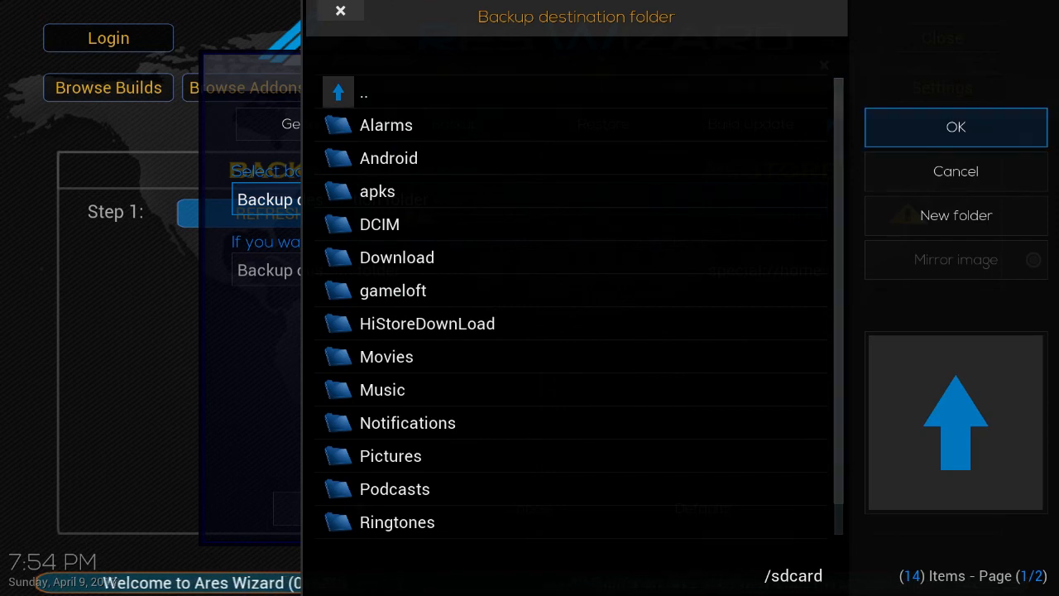
left_click(957, 125)
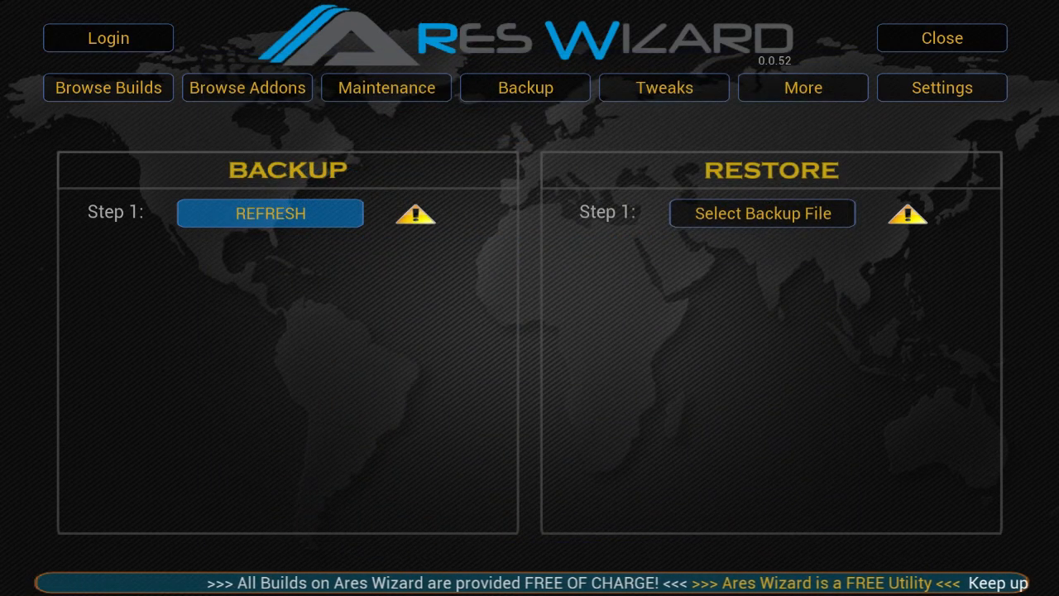
Make a Full System Backup to /sdcard, answering Yes to skipping unnecessary files.
left_click(270, 212)
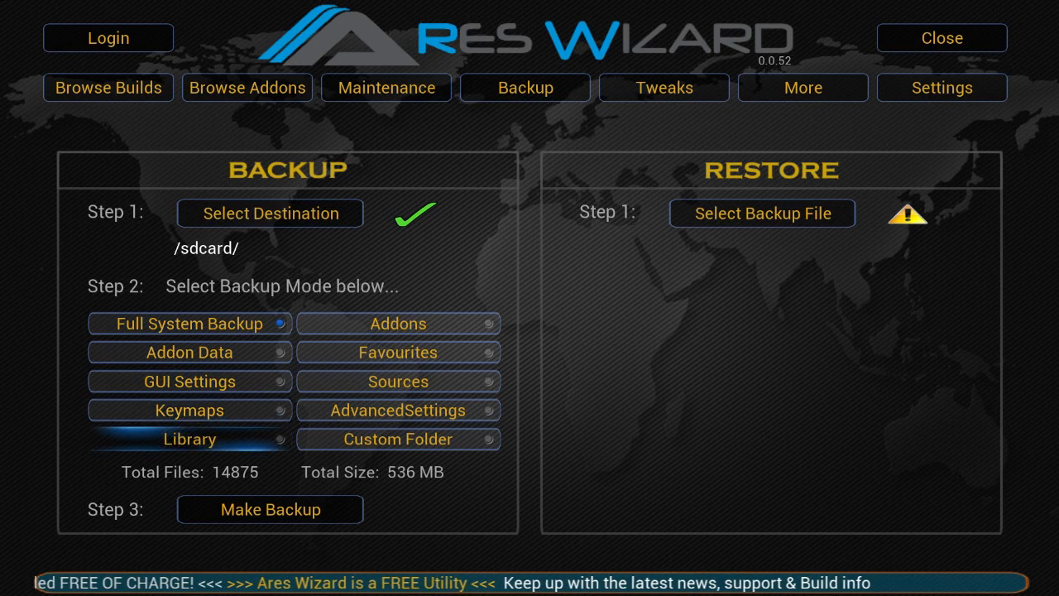
left_click(270, 510)
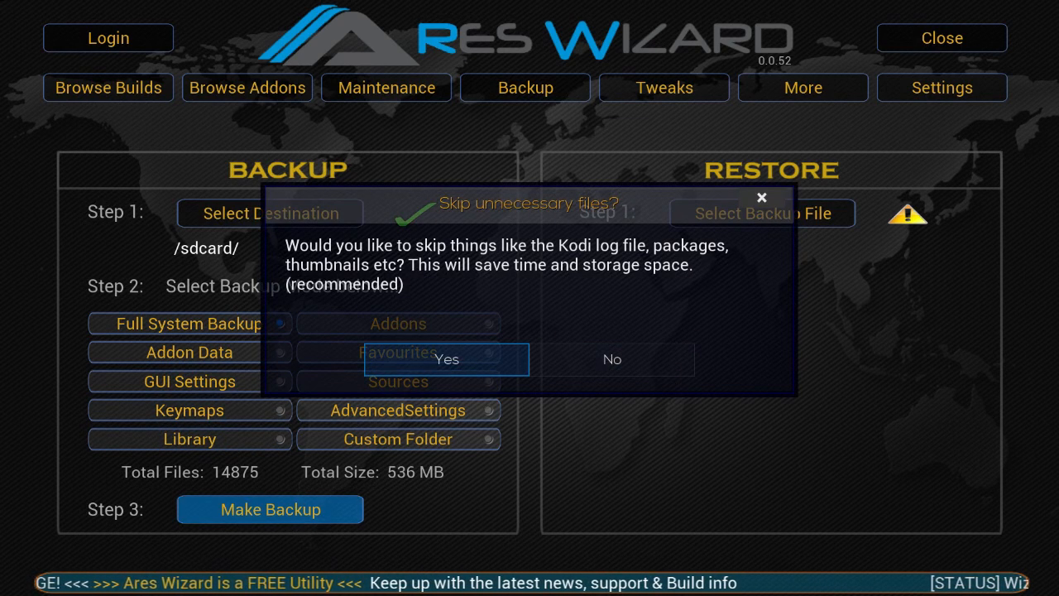
left_click(446, 361)
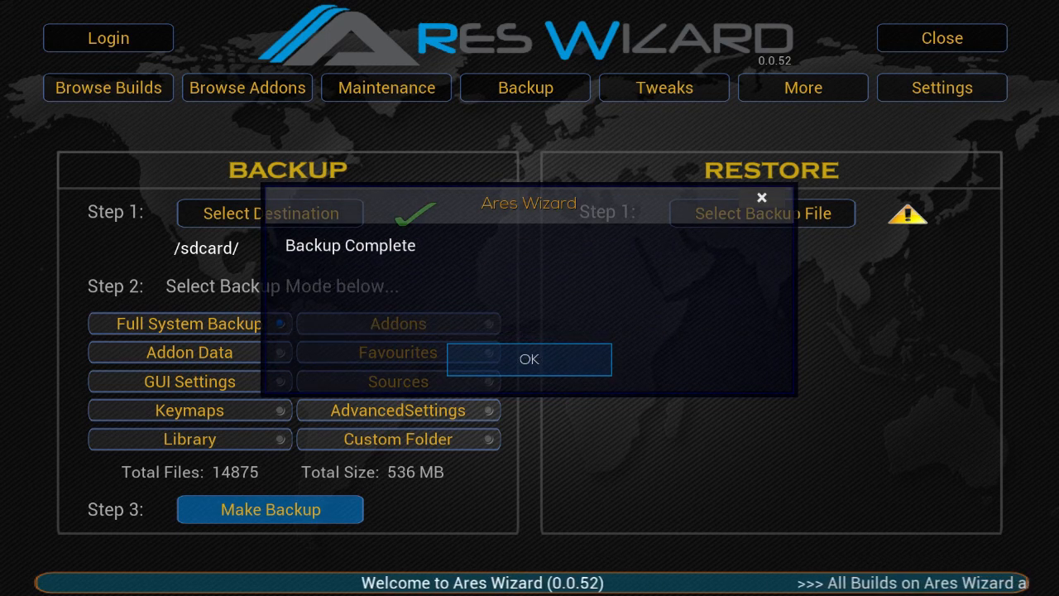
Acknowledge Backup Complete and decline both viewing skipped files and copying the Ares zip.
left_click(529, 359)
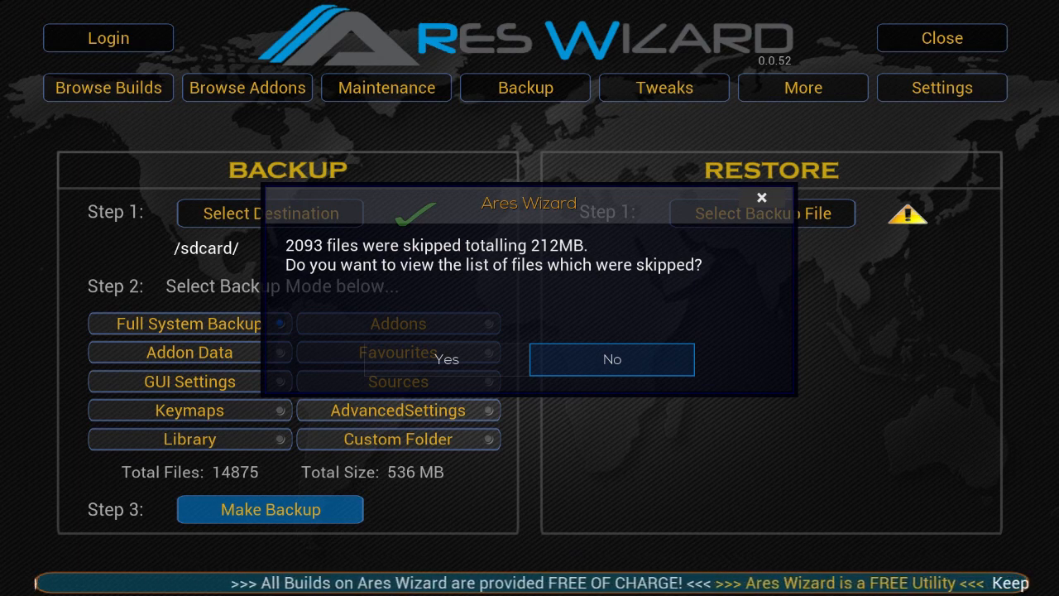
left_click(612, 359)
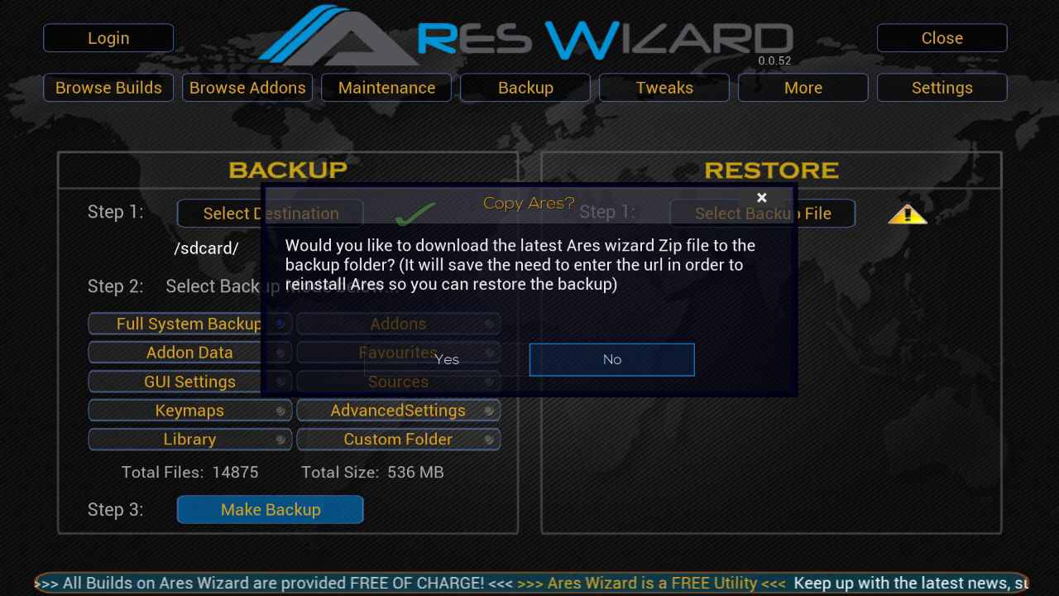
left_click(612, 359)
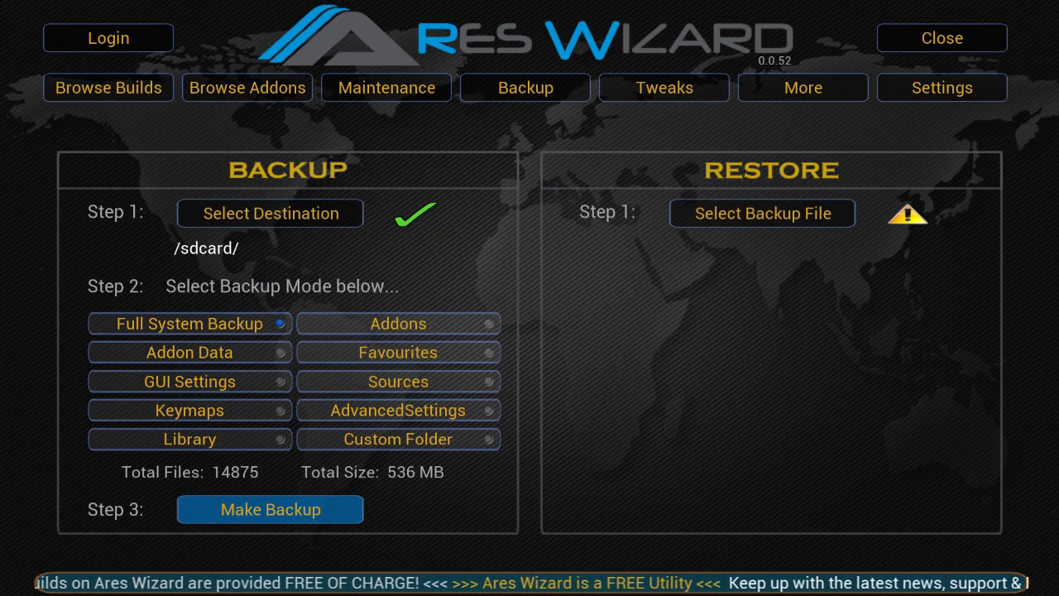